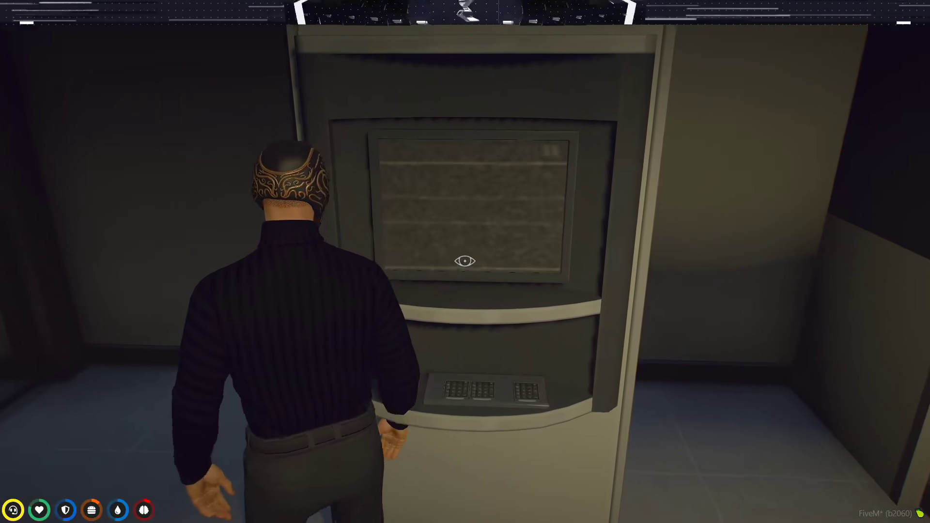
{"action": "mouse_move", "coordinate": [465, 262]}
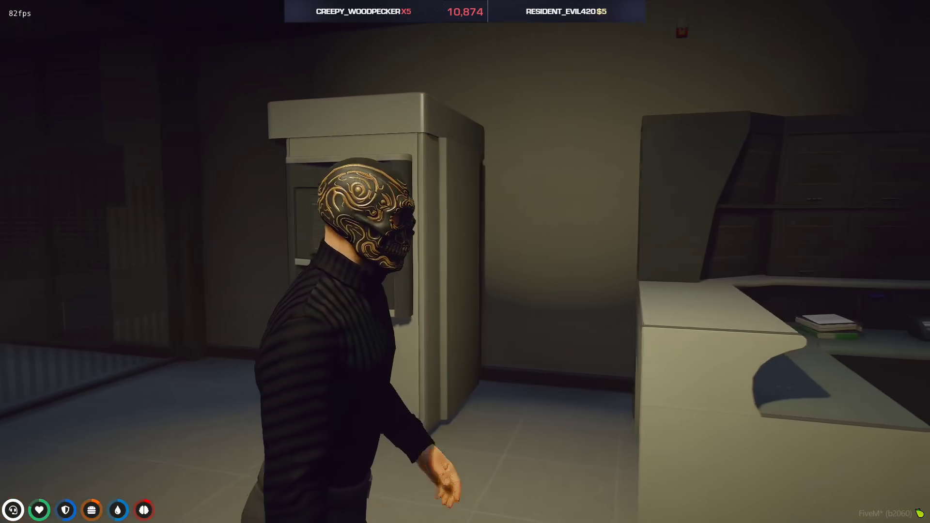
{"action": "mouse_move", "coordinate": [465, 261]}
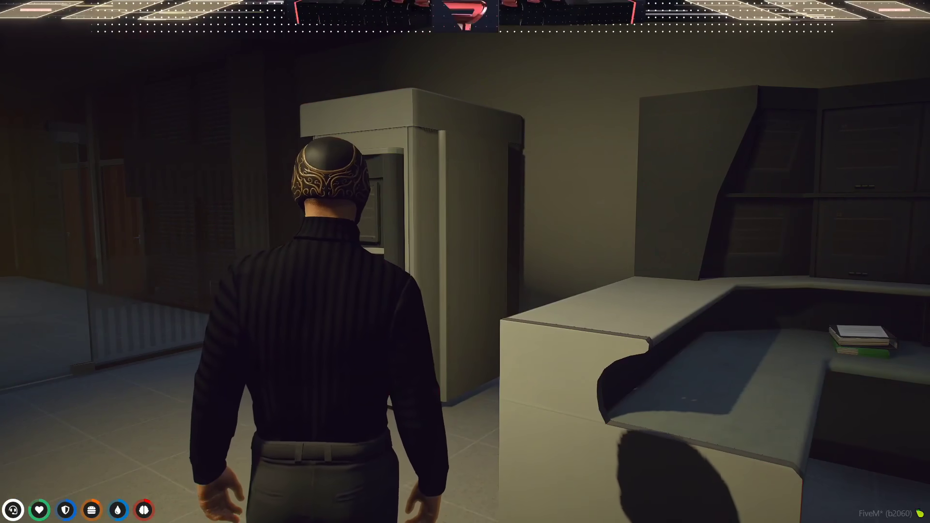